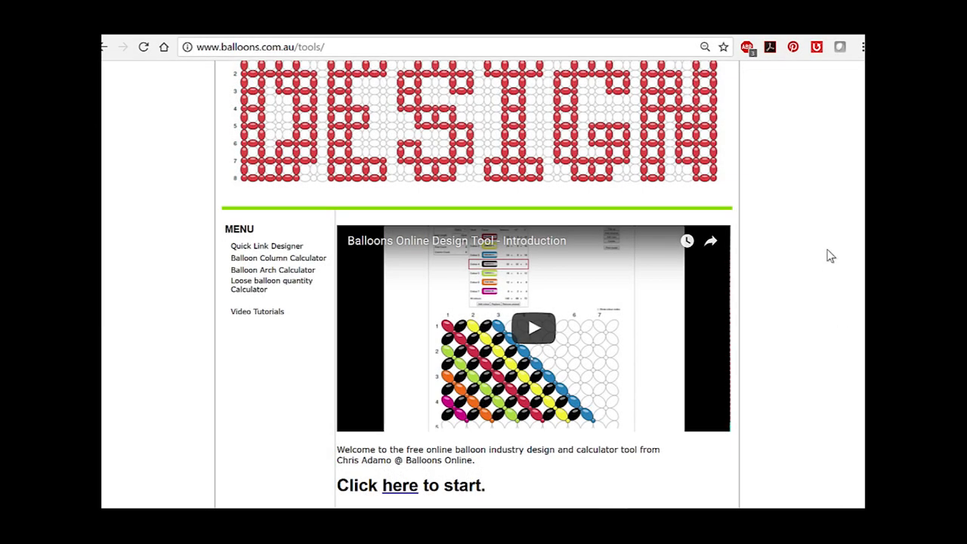
Open the Q Link Grid designer via the 'here' link and show the balloon colour palette.
{"action": "scroll", "scroll_direction": "down", "scroll_amount": 3}
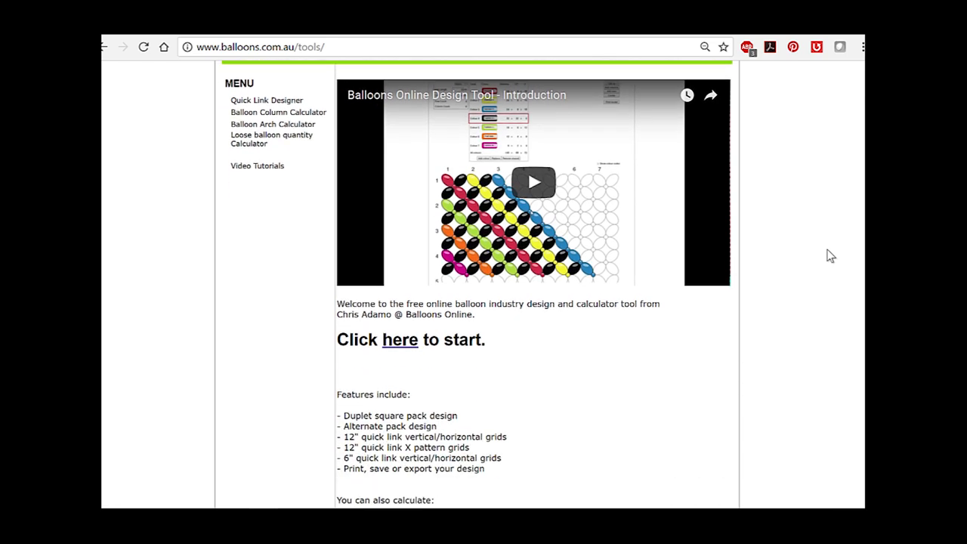
{"action": "scroll", "scroll_direction": "down", "scroll_amount": 3}
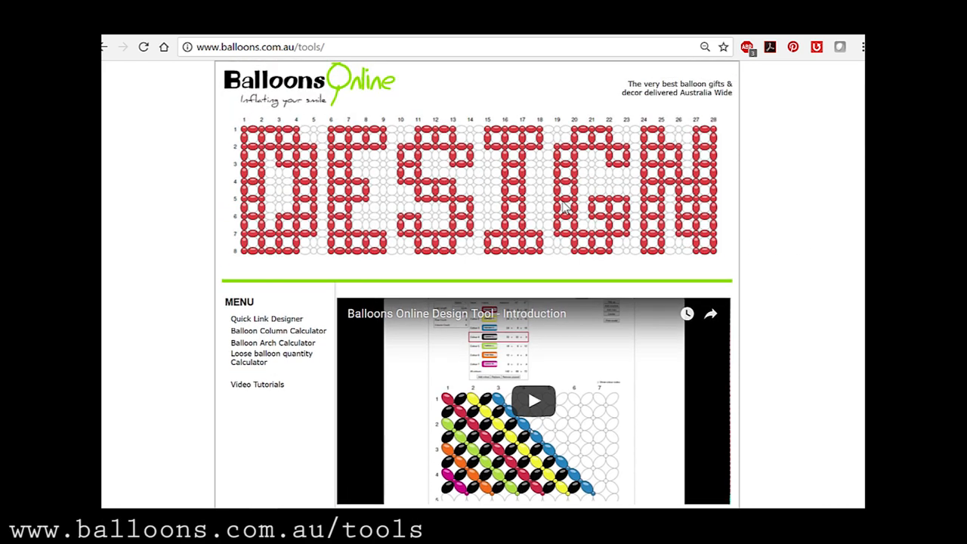
{"action": "mouse_move", "coordinate": [657, 288]}
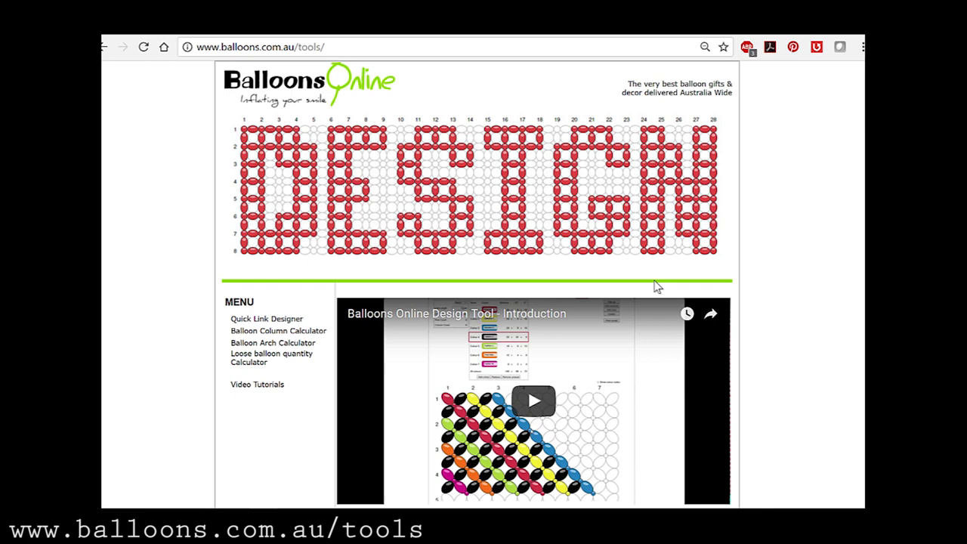
{"action": "scroll", "scroll_direction": "down", "scroll_amount": 3}
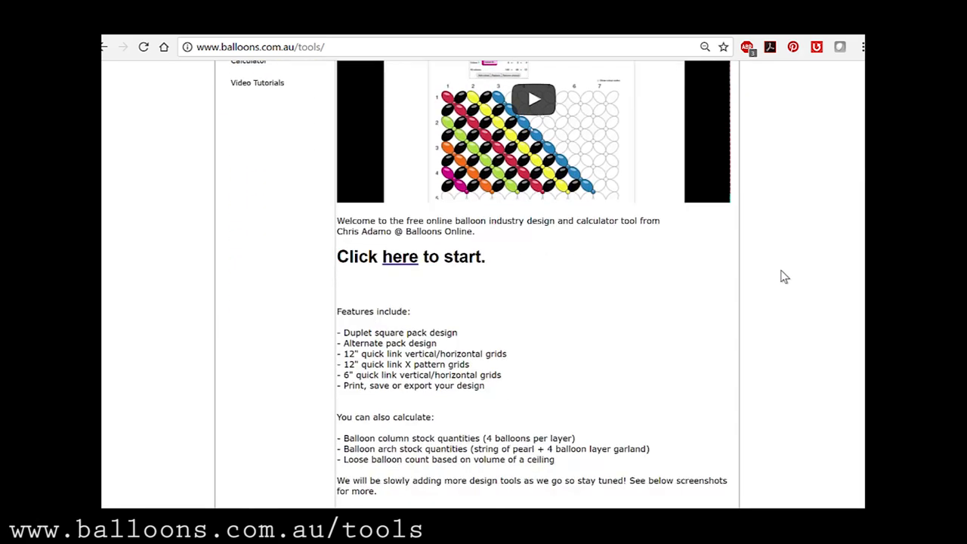
{"action": "scroll", "scroll_direction": "down", "scroll_amount": 3}
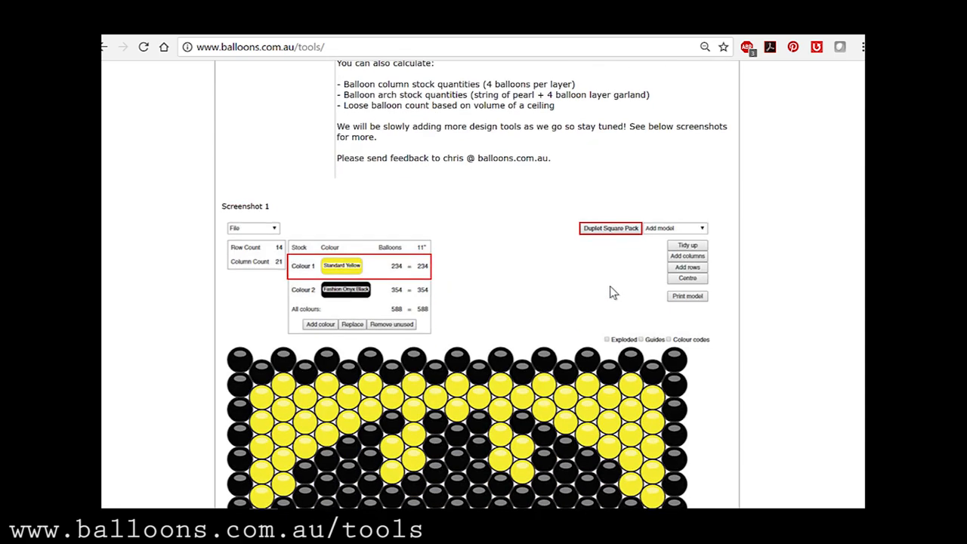
{"action": "scroll", "scroll_direction": "down", "scroll_amount": 3}
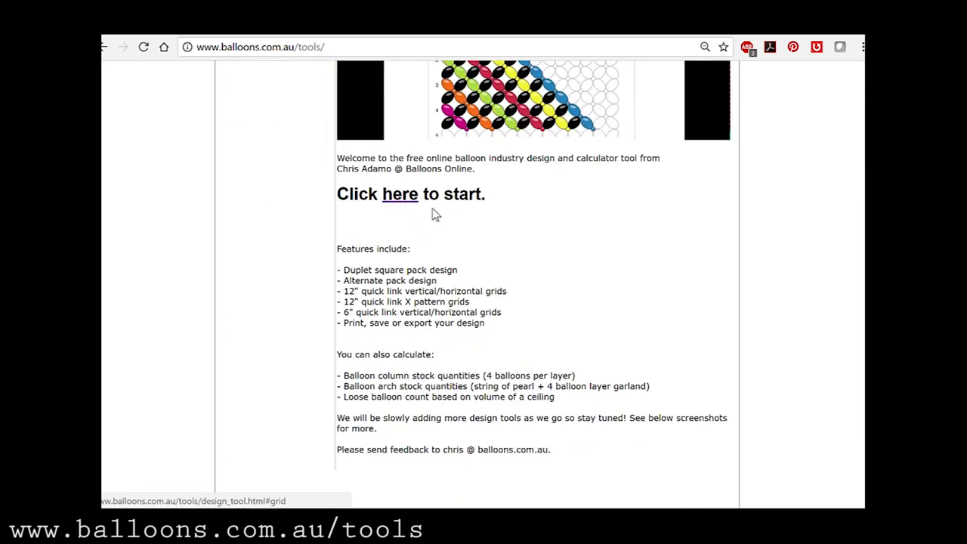
{"action": "left_click", "coordinate": [400, 194]}
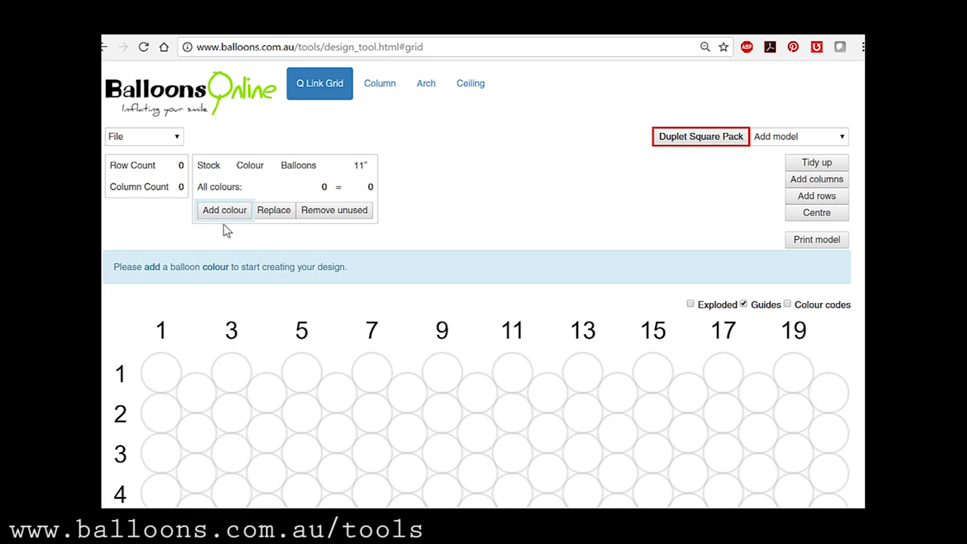
{"action": "left_click", "coordinate": [224, 210]}
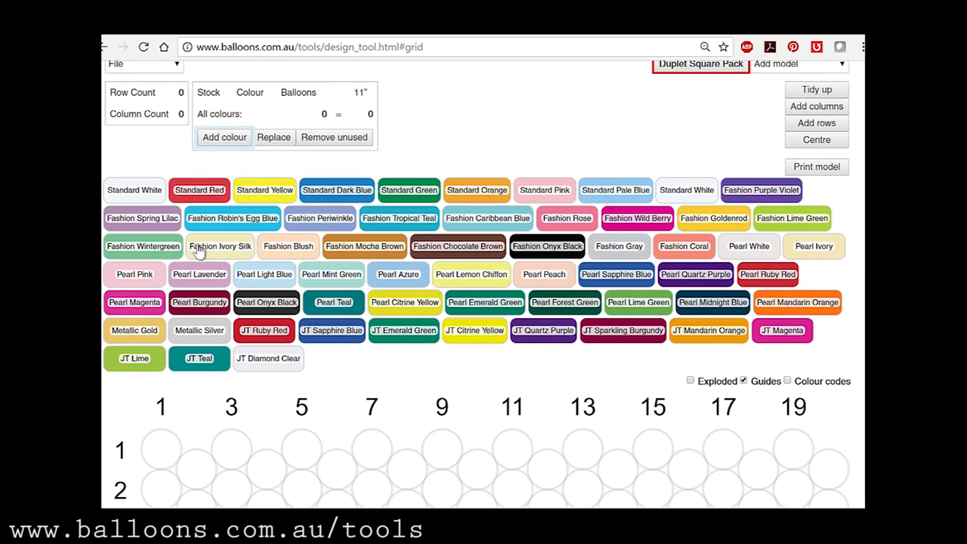
{"action": "mouse_move", "coordinate": [640, 225]}
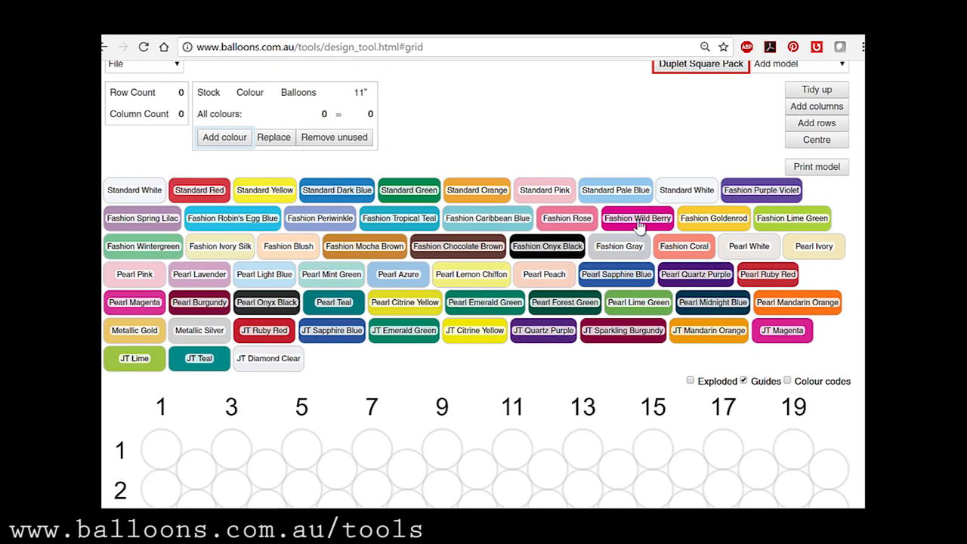
Paint an 8×8 Fashion Wild Berry and Goldenrod duplet pack, exploded, and preview it.
{"action": "left_click", "coordinate": [638, 218]}
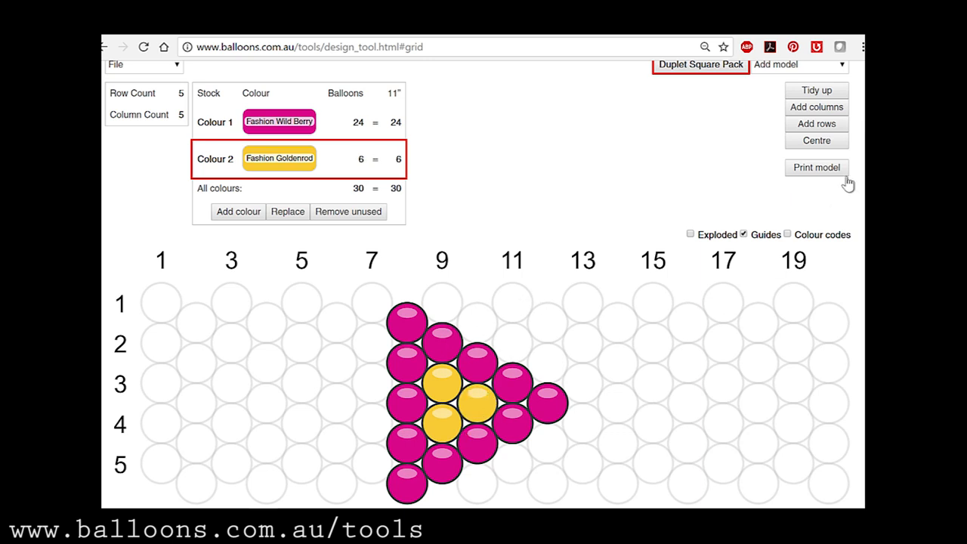
{"action": "left_click", "coordinate": [817, 123]}
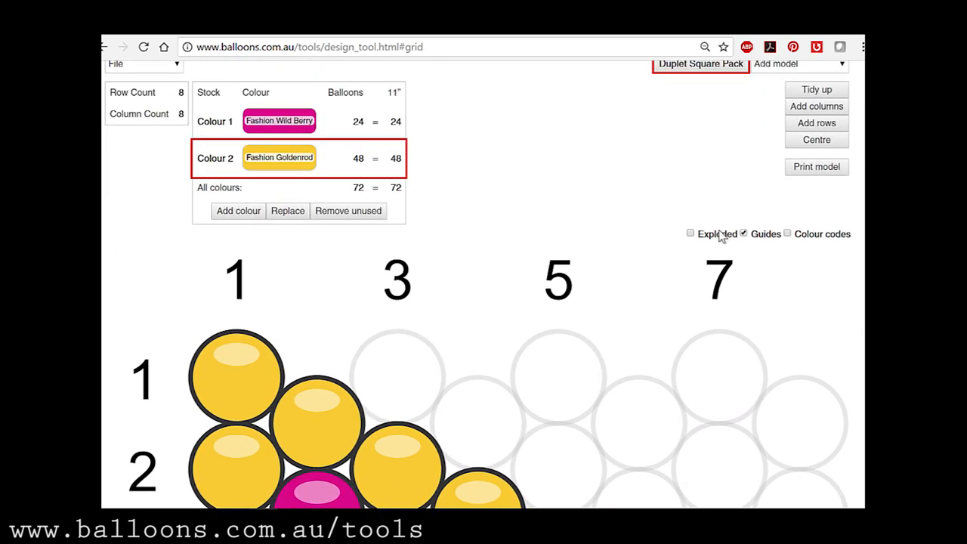
{"action": "scroll", "scroll_direction": "down", "scroll_amount": 3}
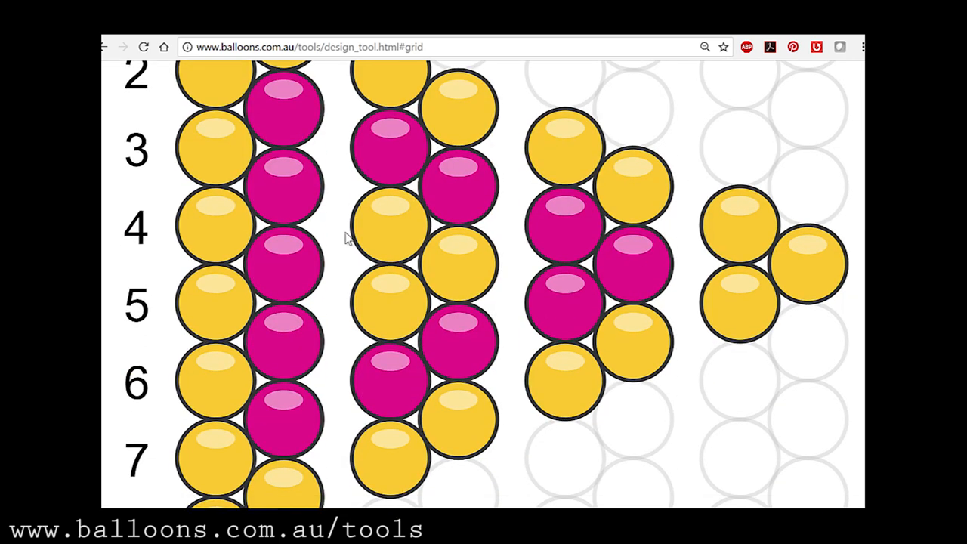
{"action": "scroll", "scroll_direction": "up", "scroll_amount": 3}
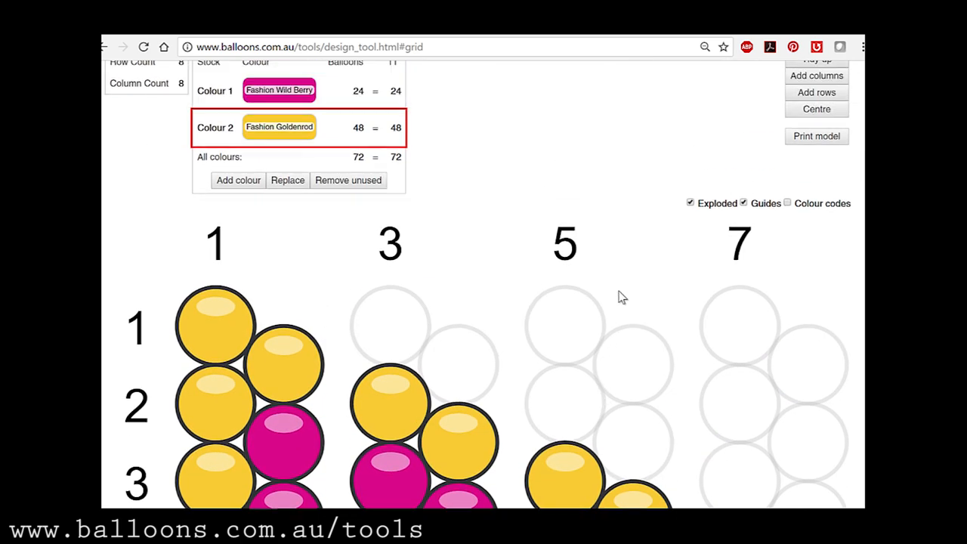
{"action": "left_click", "coordinate": [817, 136]}
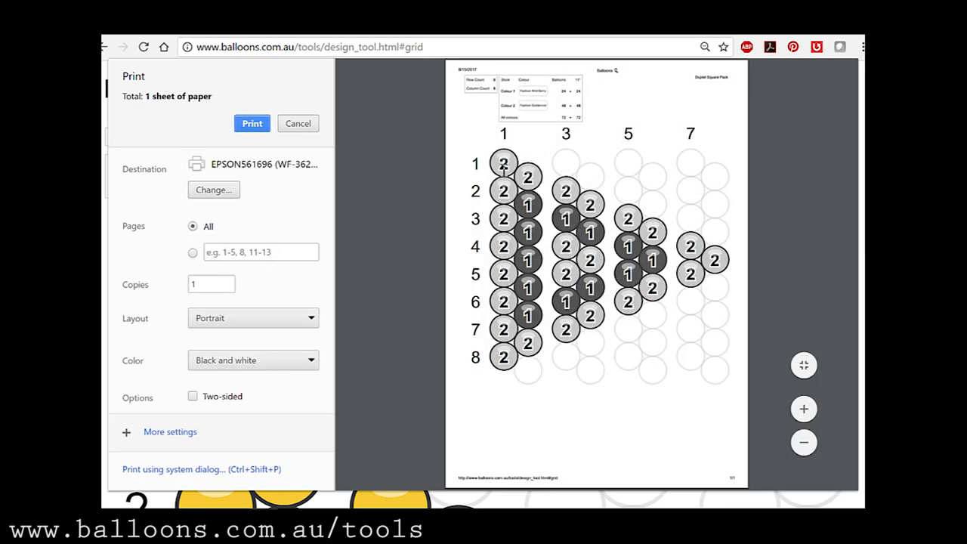
{"action": "mouse_move", "coordinate": [328, 155]}
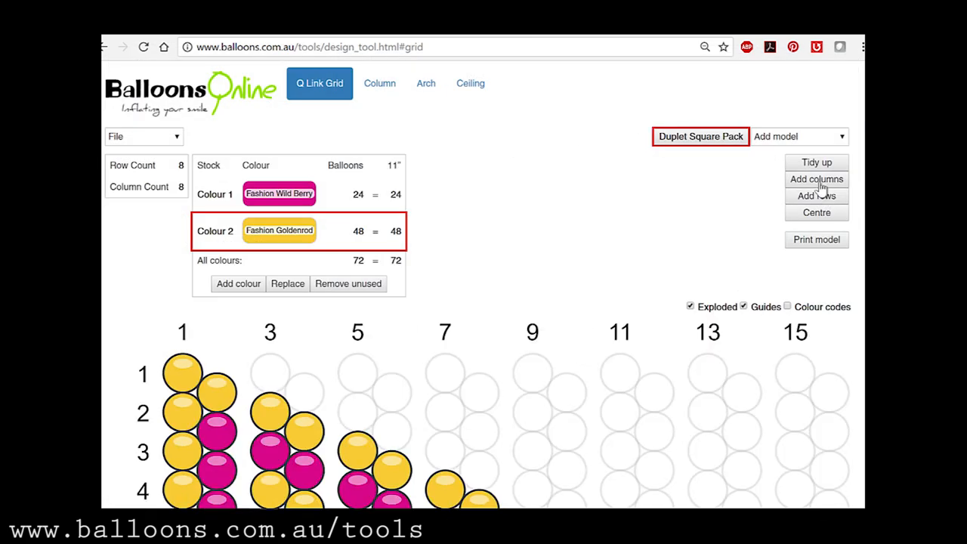
Turn off Exploded, show guides, and fill columns 3–7 with 48 Standard Green balloons.
{"action": "left_click", "coordinate": [690, 306]}
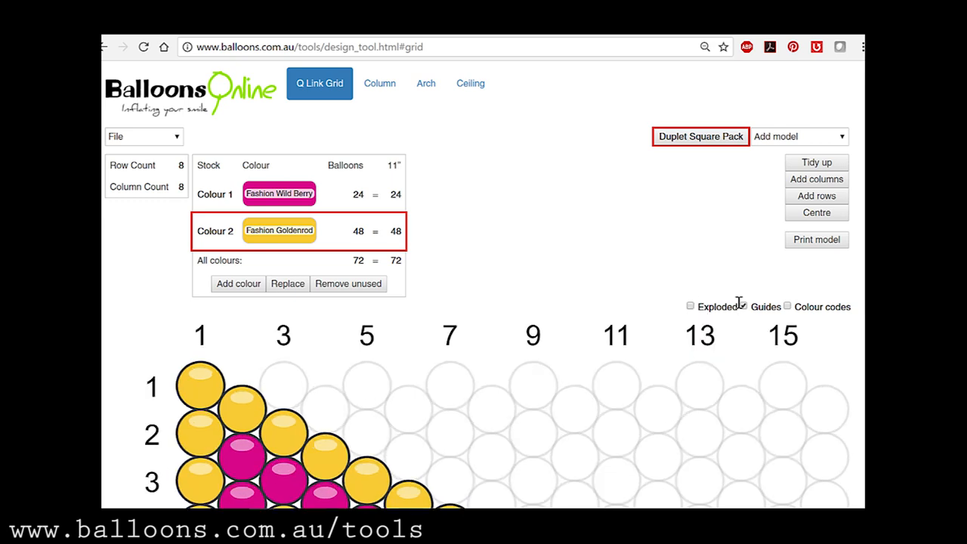
{"action": "scroll", "scroll_direction": "down", "scroll_amount": 3}
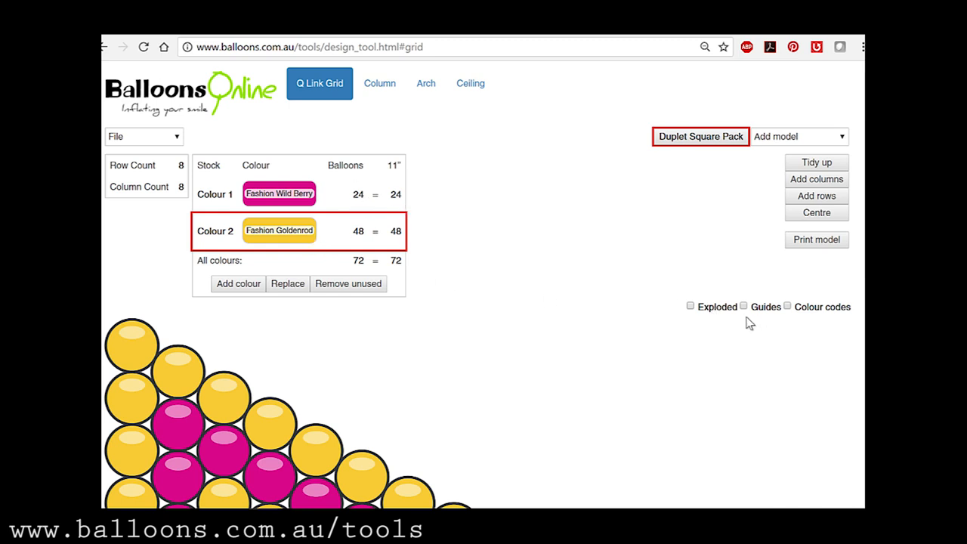
{"action": "left_click", "coordinate": [744, 306]}
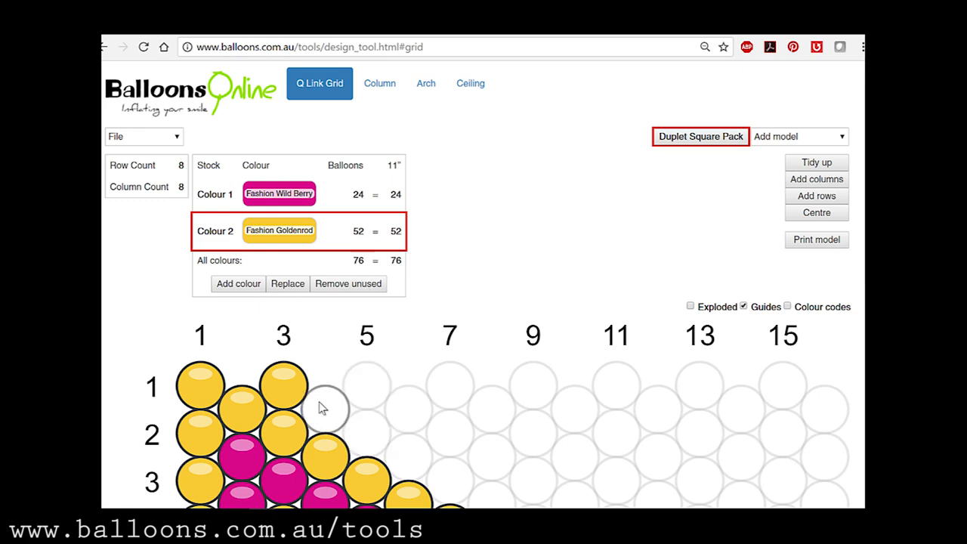
{"action": "scroll", "scroll_direction": "down", "scroll_amount": 3}
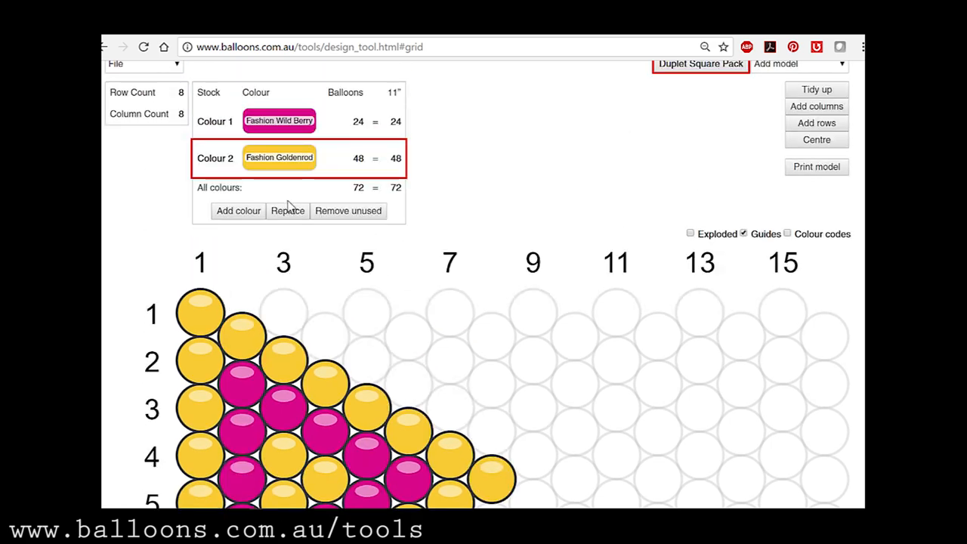
{"action": "scroll", "scroll_direction": "down", "scroll_amount": 3}
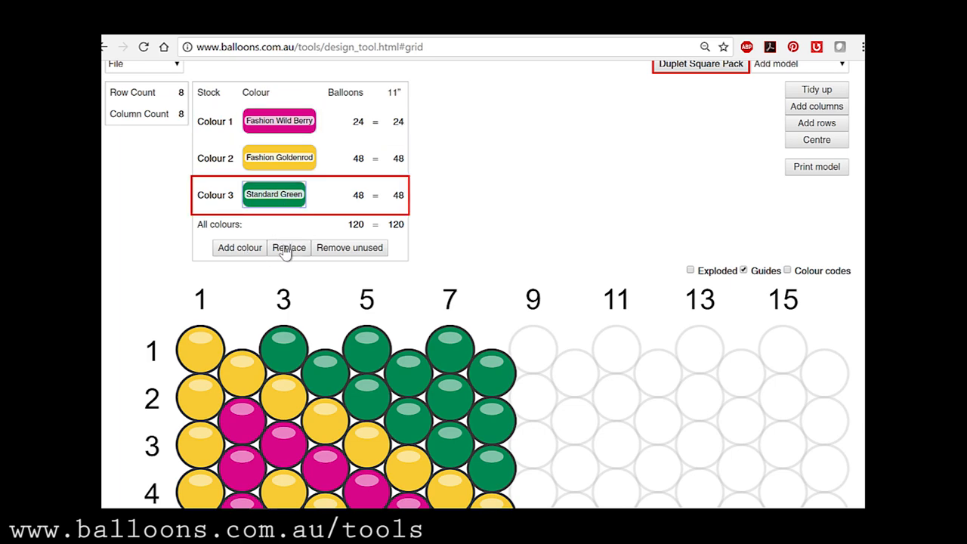
Replace Colour 3 green with Fashion Wild Berry and add a ninth column, totalling 224 balloons.
{"action": "left_click", "coordinate": [289, 247]}
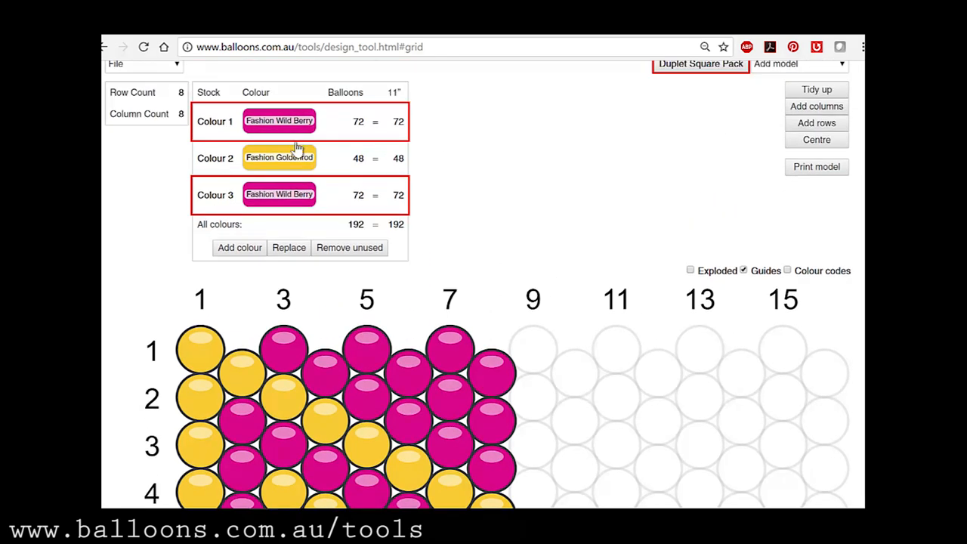
{"action": "scroll", "scroll_direction": "down", "scroll_amount": 3}
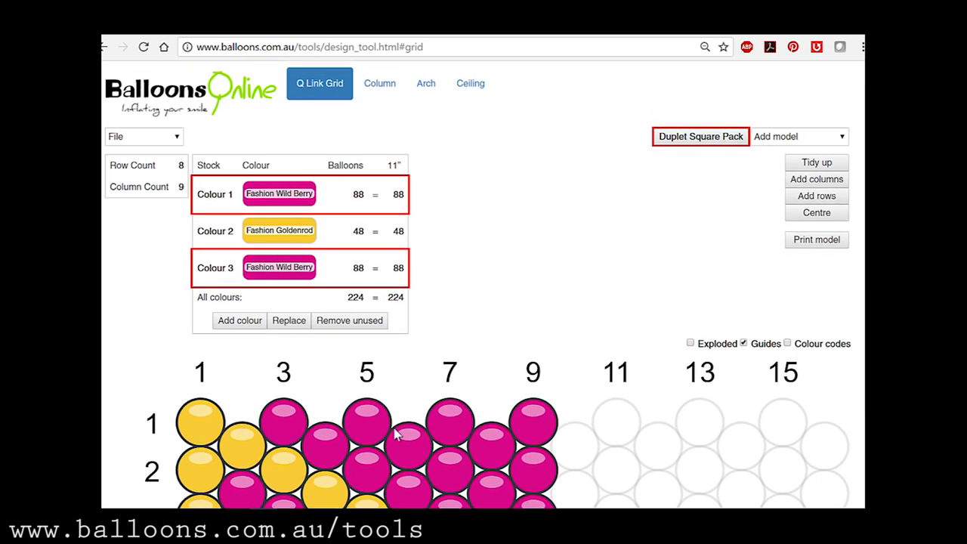
{"action": "scroll", "scroll_direction": "down", "scroll_amount": 3}
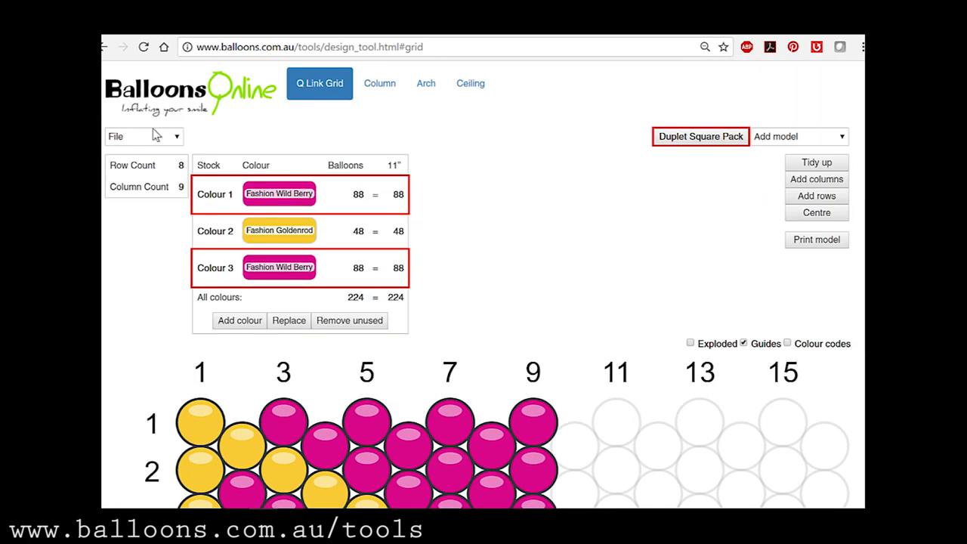
{"action": "mouse_move", "coordinate": [151, 144]}
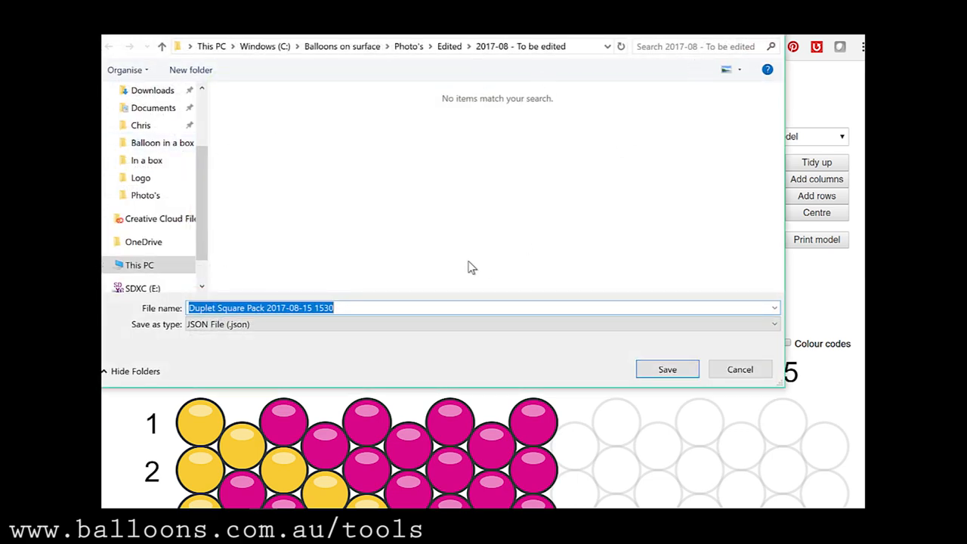
{"action": "type", "text": "_t"}
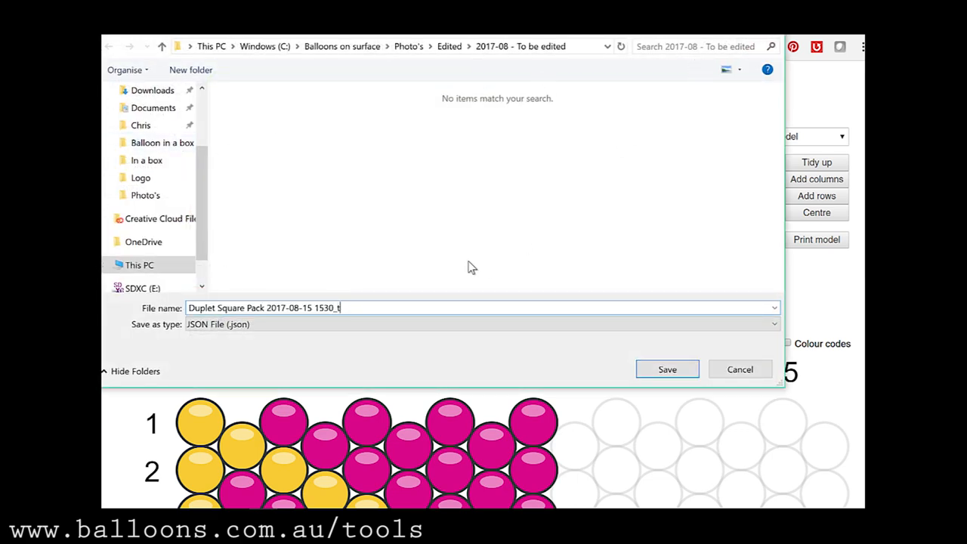
{"action": "left_click", "coordinate": [667, 369]}
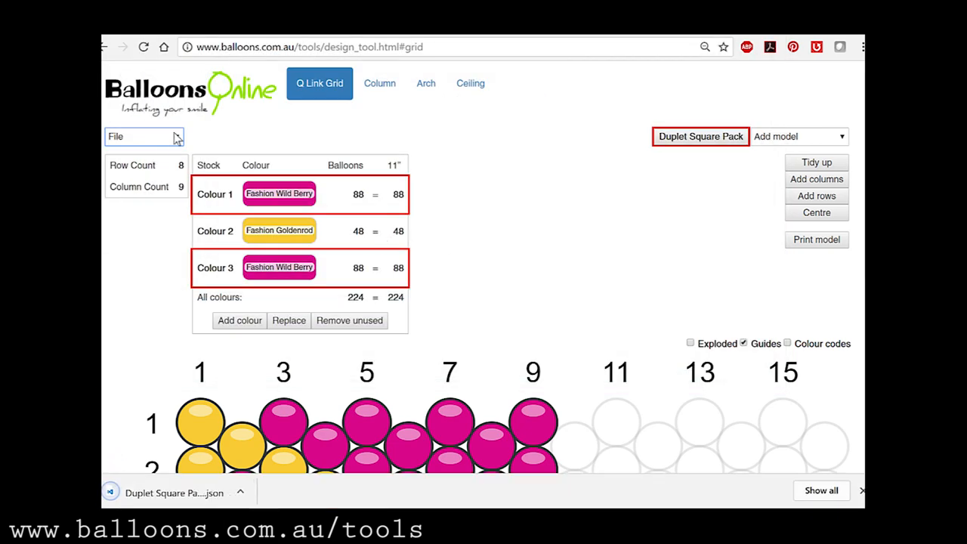
Load the saved SMI lettering design from Balloons on surface > Design Tool folder.
{"action": "left_click", "coordinate": [143, 137]}
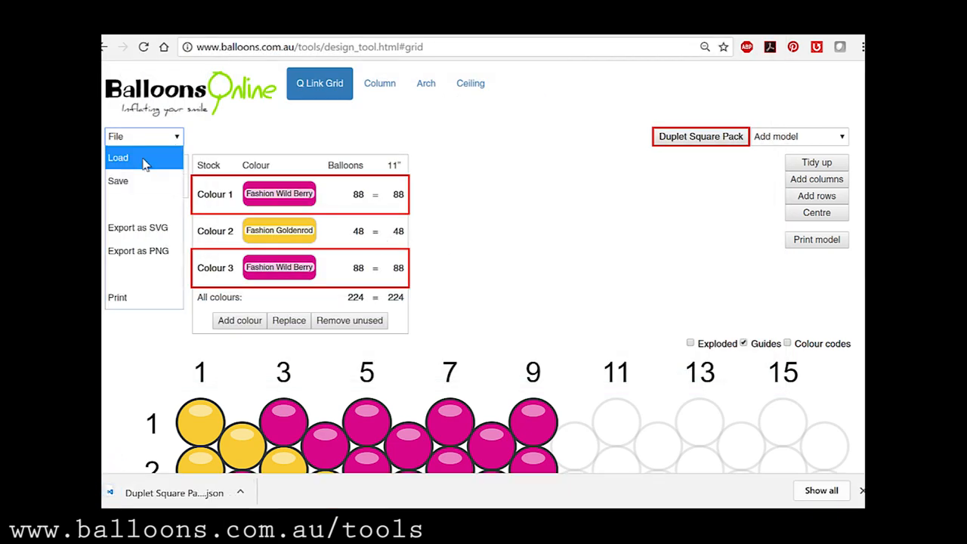
{"action": "left_click", "coordinate": [118, 157]}
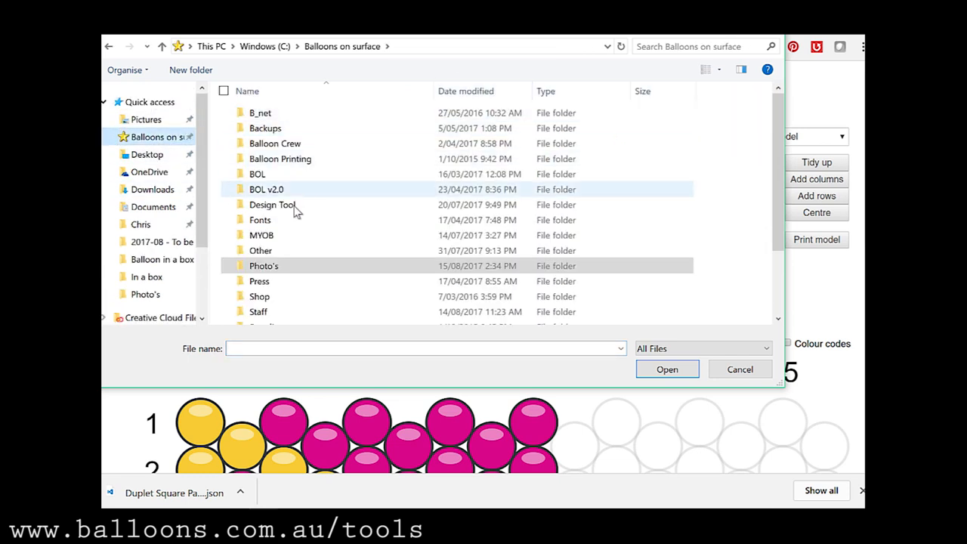
{"action": "scroll", "scroll_direction": "down", "scroll_amount": 3}
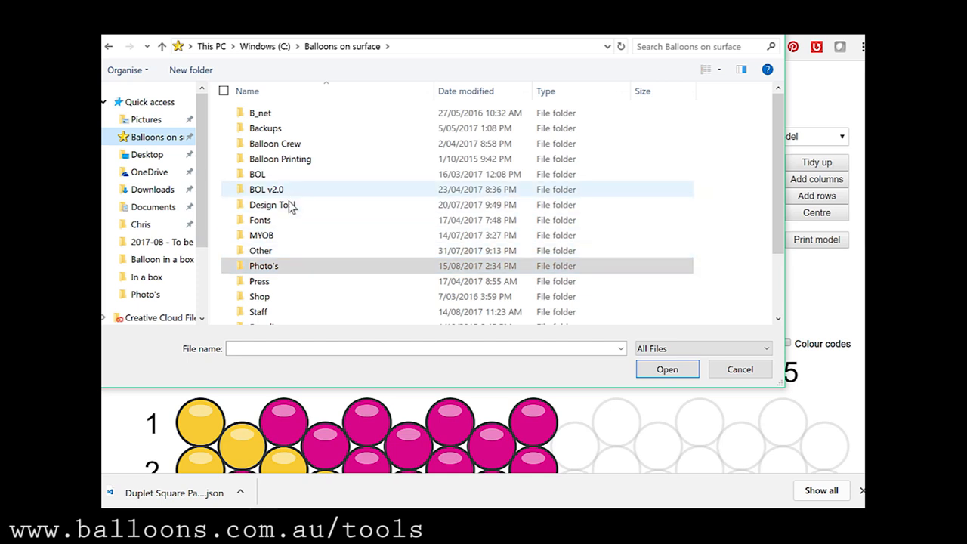
{"action": "double_click", "coordinate": [269, 204]}
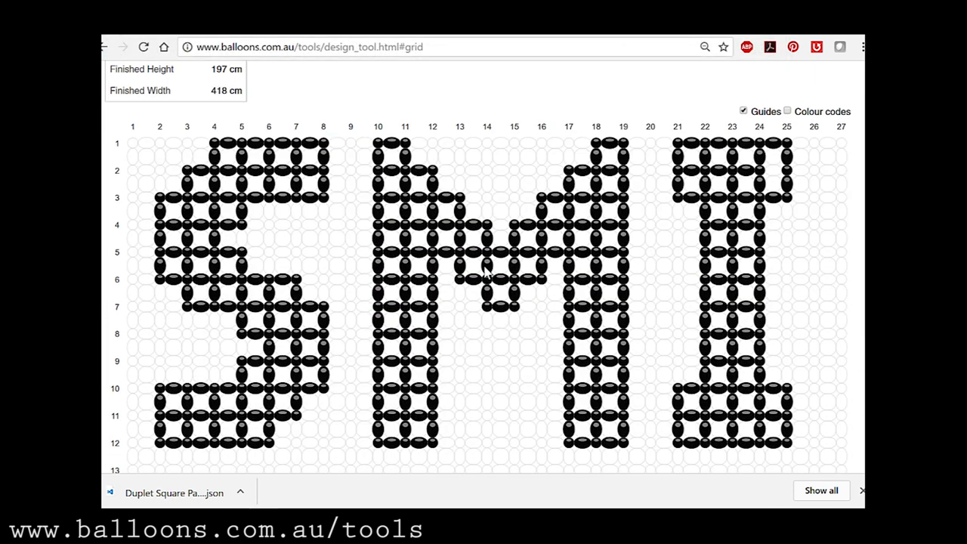
{"action": "mouse_move", "coordinate": [767, 226]}
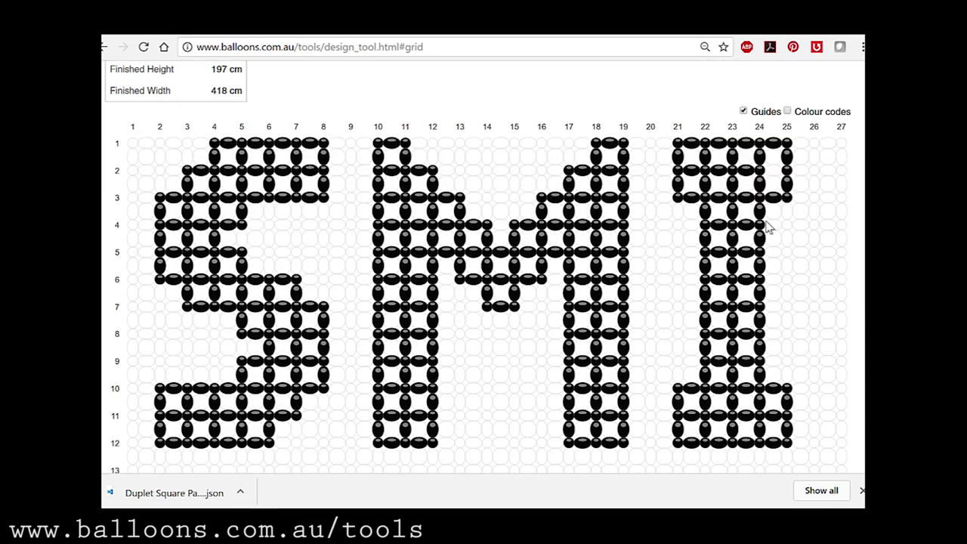
{"action": "mouse_move", "coordinate": [378, 257]}
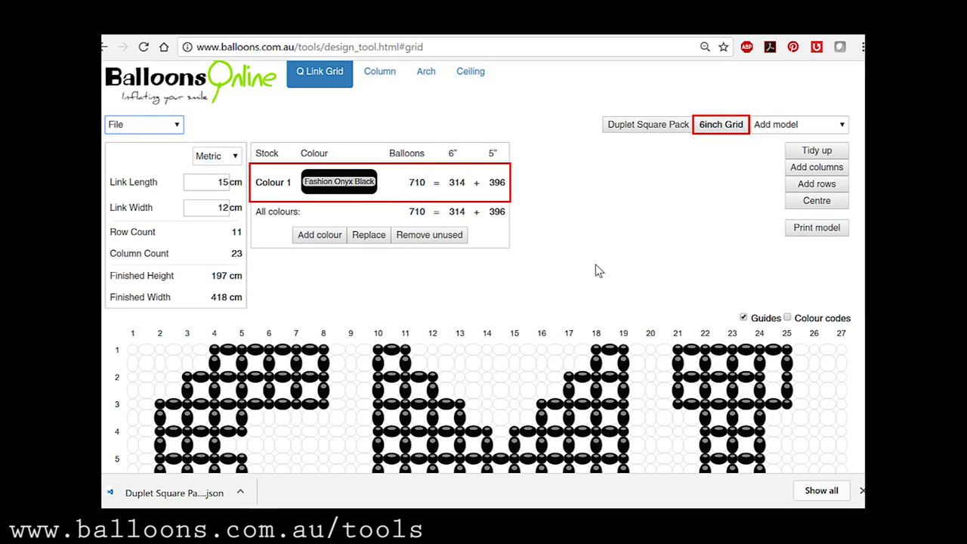
Add Standard Dark Blue and paint six balloons in rows 1–2 of the S.
{"action": "scroll", "scroll_direction": "down", "scroll_amount": 3}
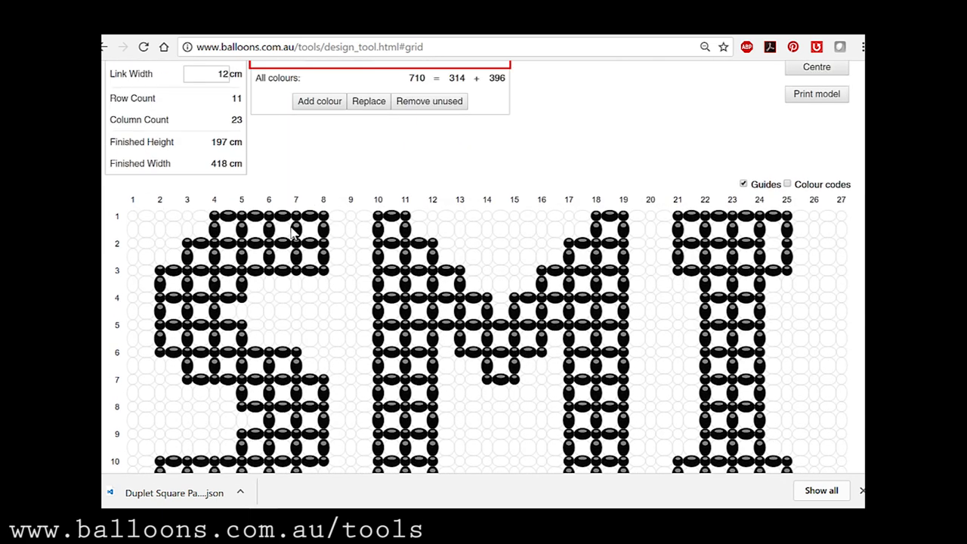
{"action": "mouse_move", "coordinate": [329, 221]}
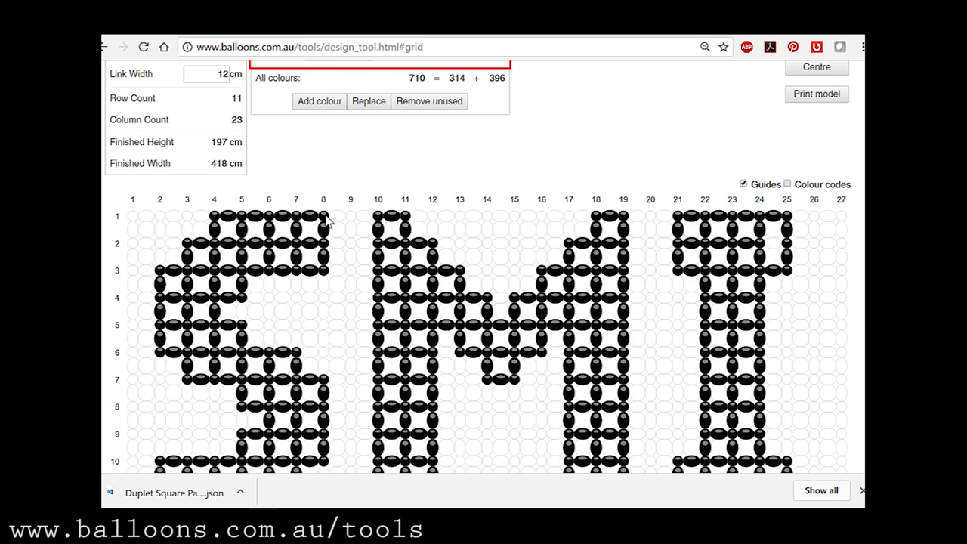
{"action": "mouse_move", "coordinate": [311, 223]}
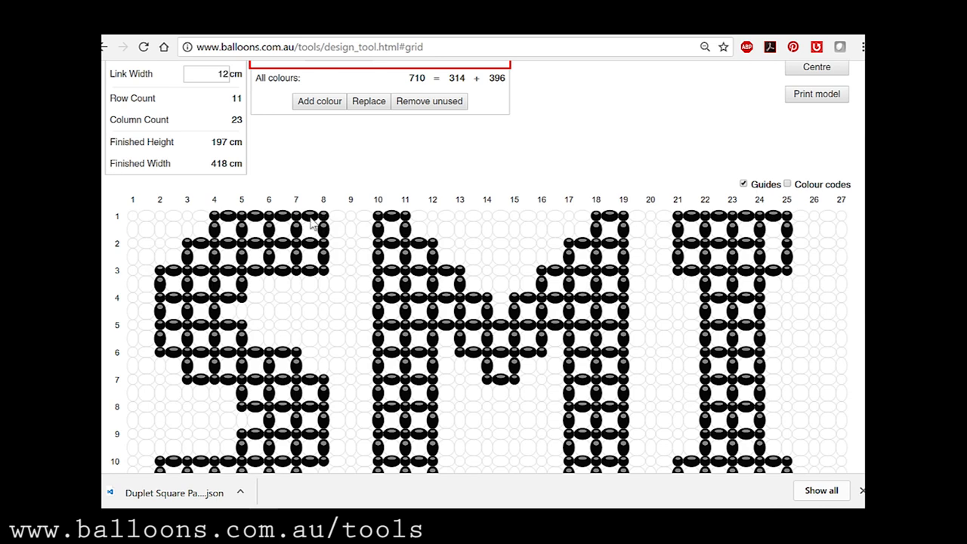
{"action": "mouse_move", "coordinate": [430, 281]}
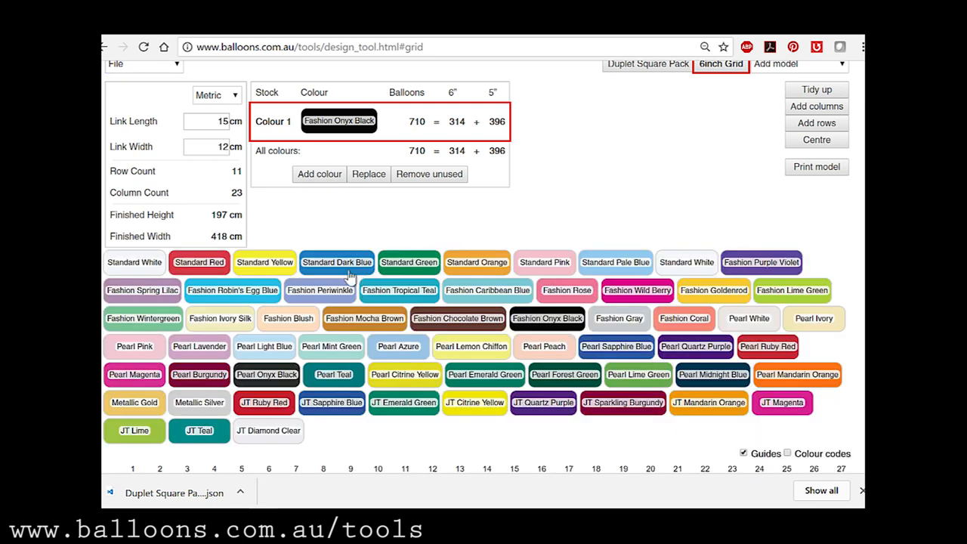
{"action": "left_click", "coordinate": [337, 262]}
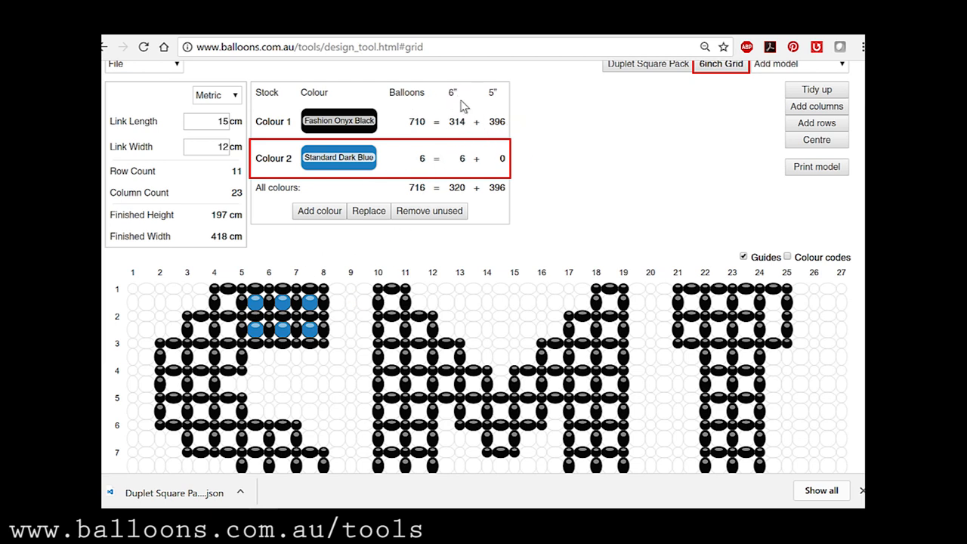
{"action": "mouse_move", "coordinate": [336, 355]}
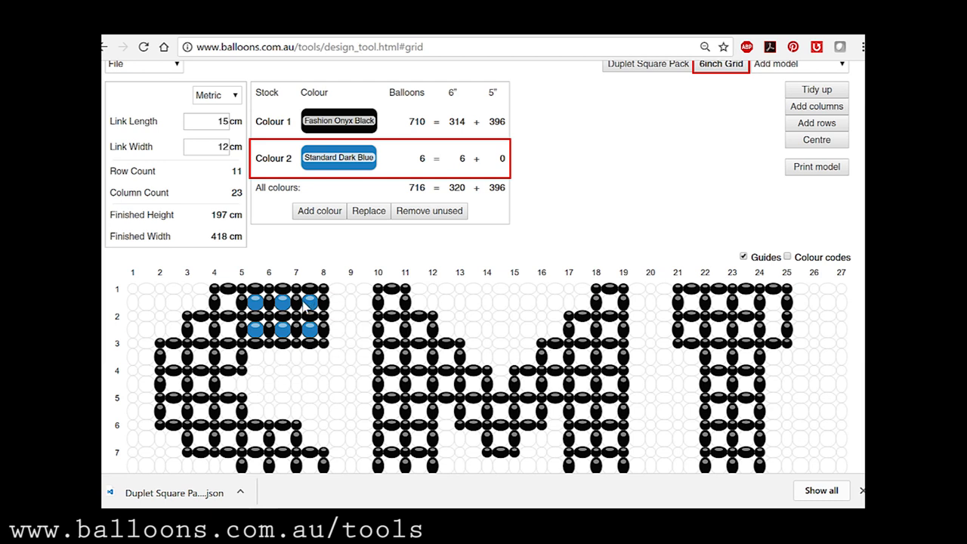
{"action": "mouse_move", "coordinate": [512, 187]}
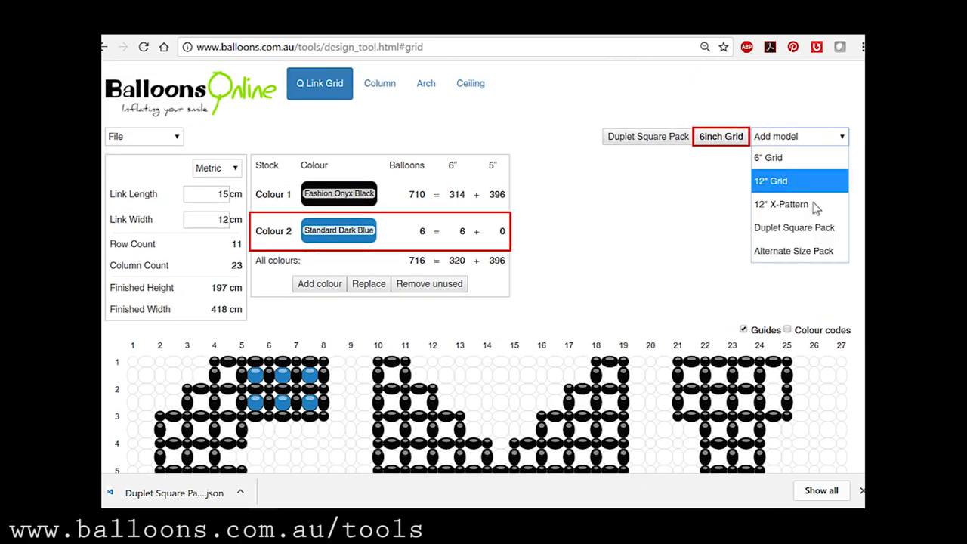
Start a new Alternate Size Pack and fill two columns with Fashion Robin's Egg Blue.
{"action": "left_click", "coordinate": [794, 250]}
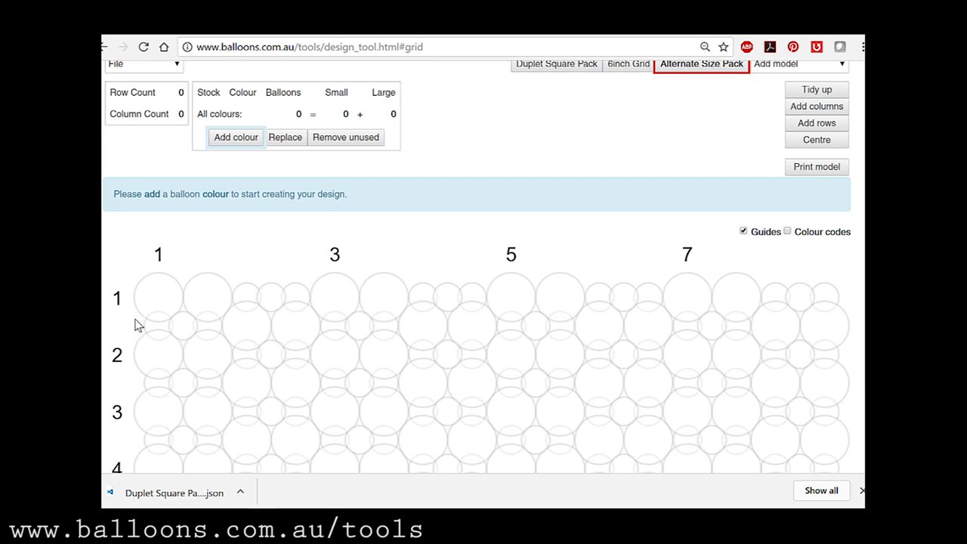
{"action": "left_click", "coordinate": [235, 137]}
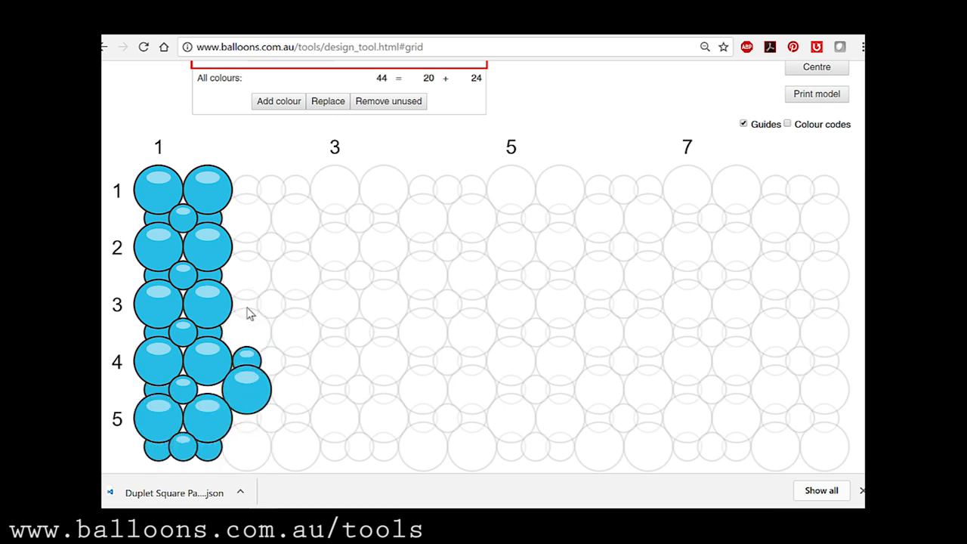
{"action": "left_click", "coordinate": [254, 219]}
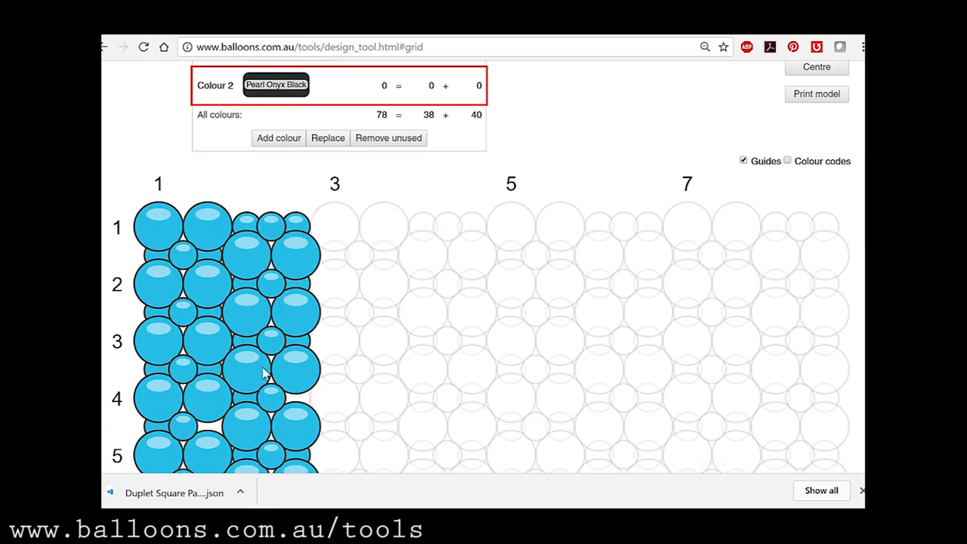
Paint a Pearl Onyx Black number one, clearing small blue balloons beside the stem.
{"action": "left_click", "coordinate": [250, 359]}
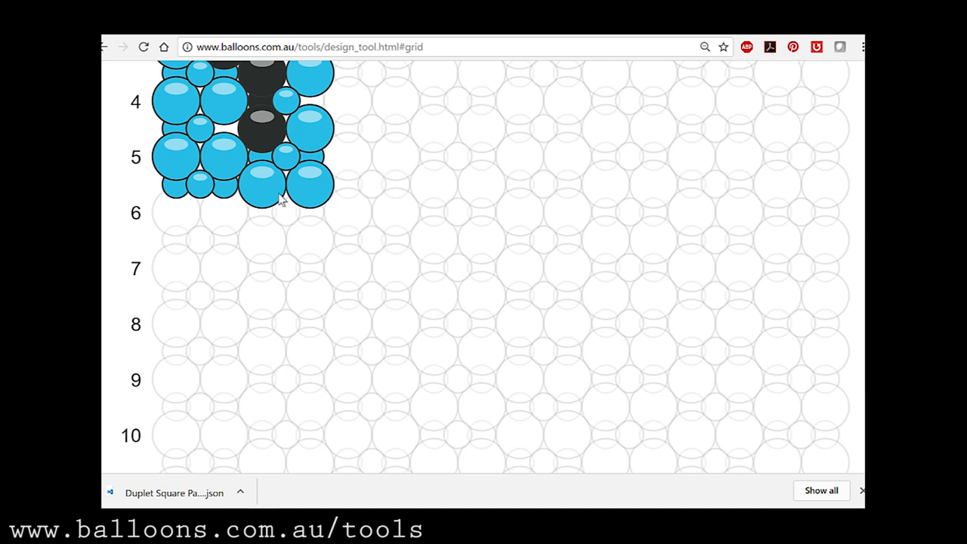
{"action": "left_click", "coordinate": [219, 219]}
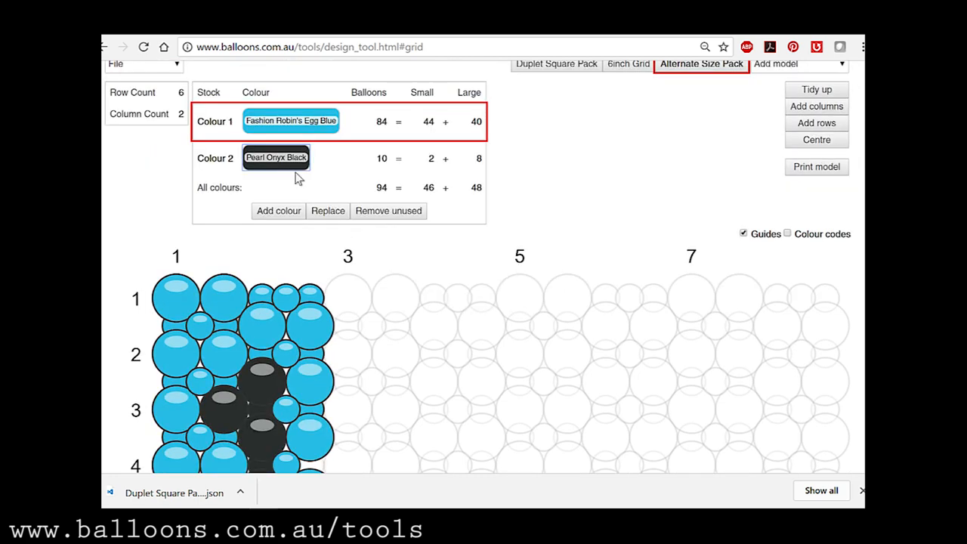
{"action": "scroll", "scroll_direction": "down", "scroll_amount": 3}
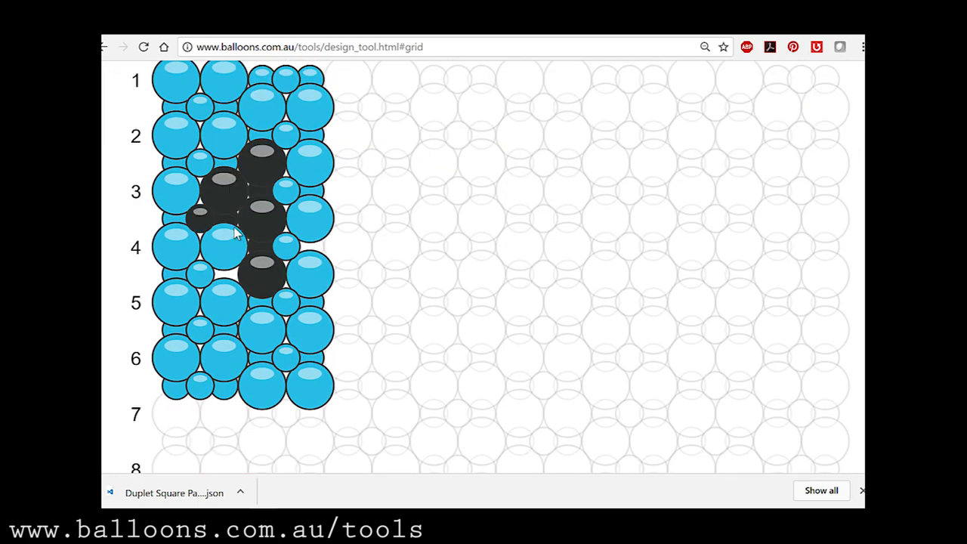
{"action": "left_click", "coordinate": [223, 245]}
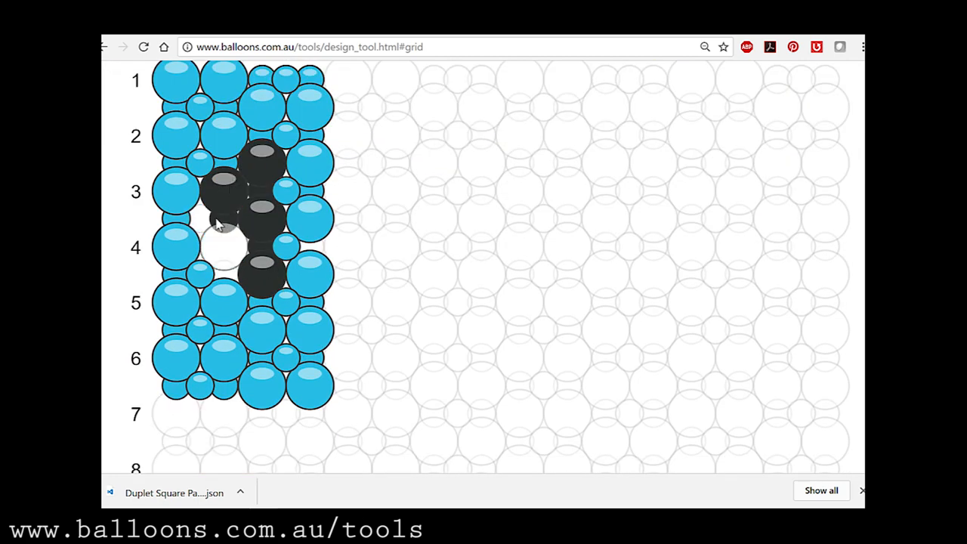
{"action": "left_click", "coordinate": [222, 246]}
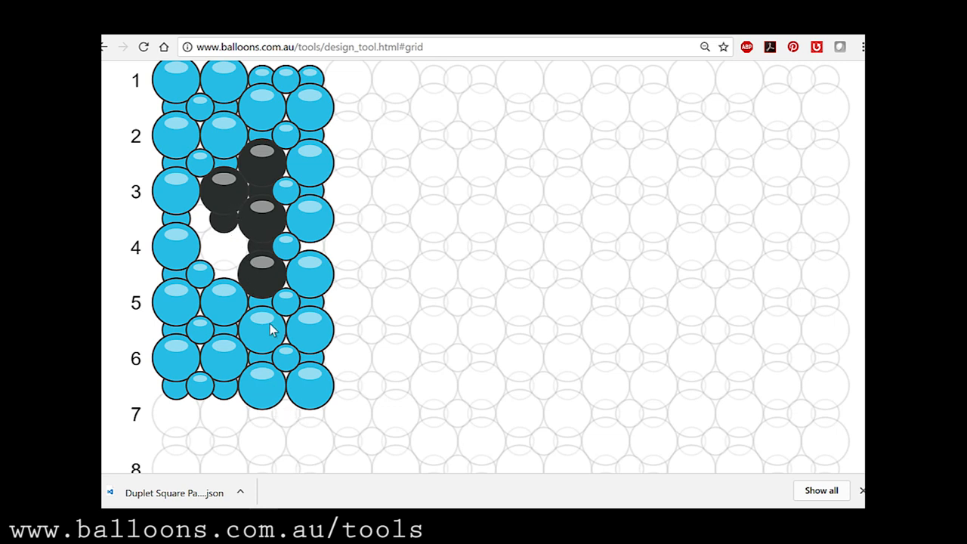
{"action": "scroll", "scroll_direction": "down", "scroll_amount": 3}
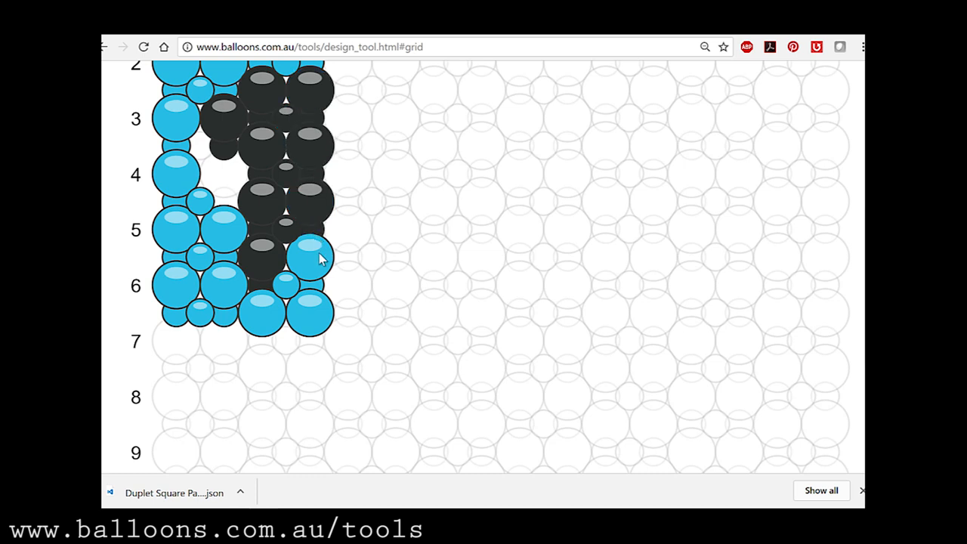
{"action": "left_click", "coordinate": [308, 255]}
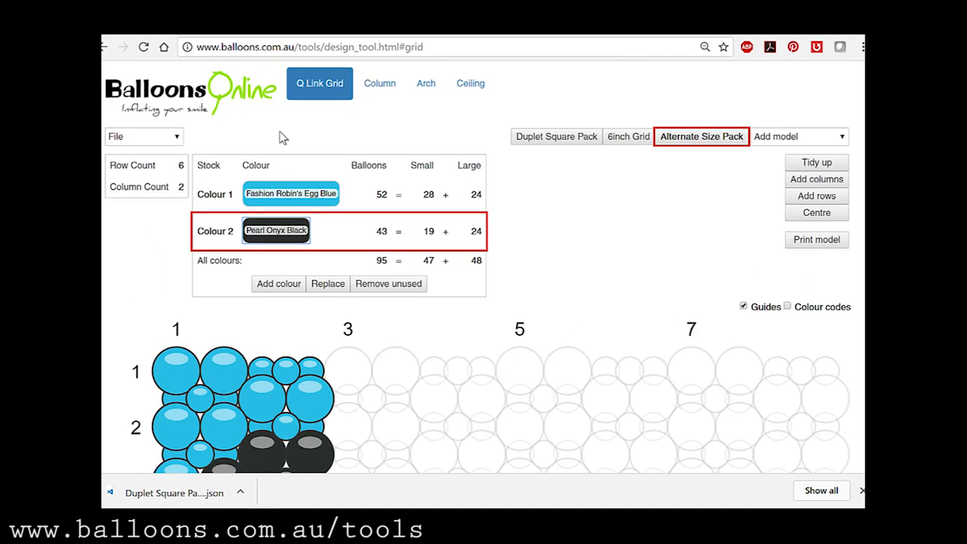
Add a third column (118 balloons), hide guides, and export as PNG to '2017-08 - To be edited'.
{"action": "scroll", "scroll_direction": "down", "scroll_amount": 3}
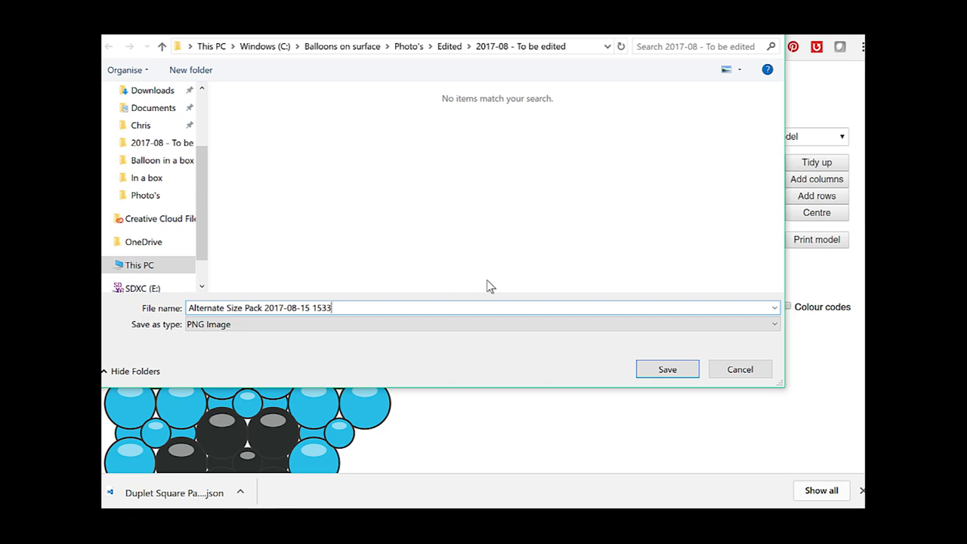
{"action": "left_click", "coordinate": [668, 368]}
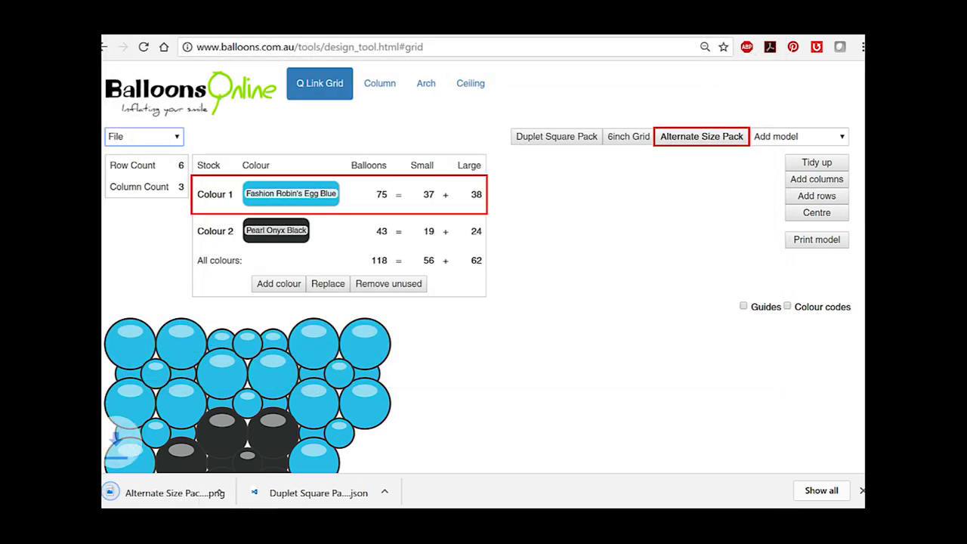